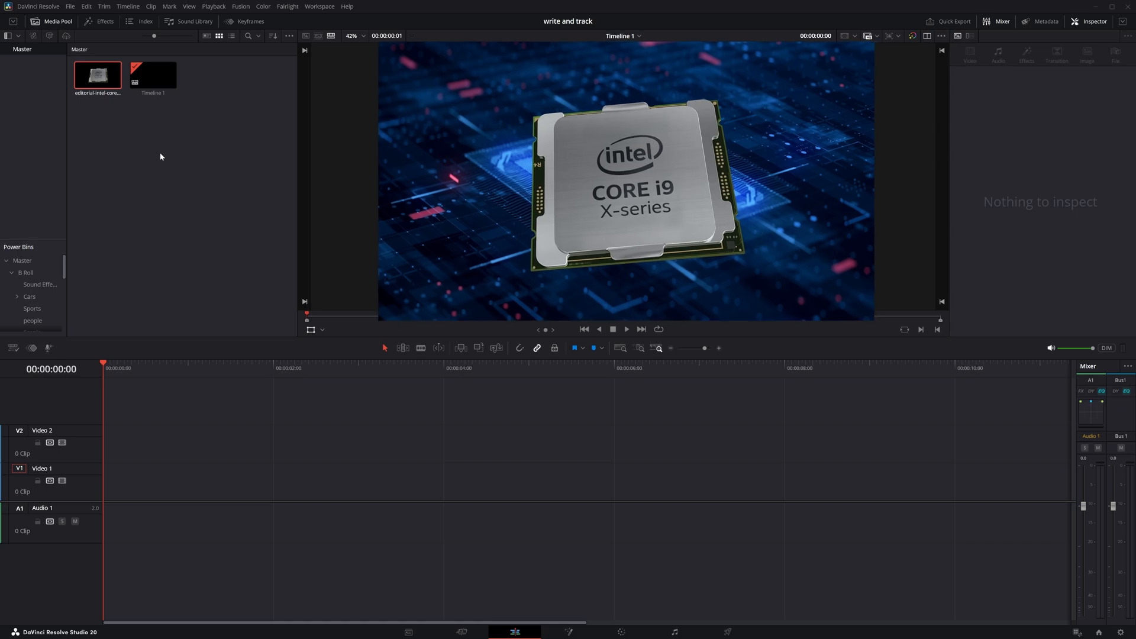
# Create a new Fusion composition named Circle from the Media Pool
pyautogui.rightClick(160, 156)
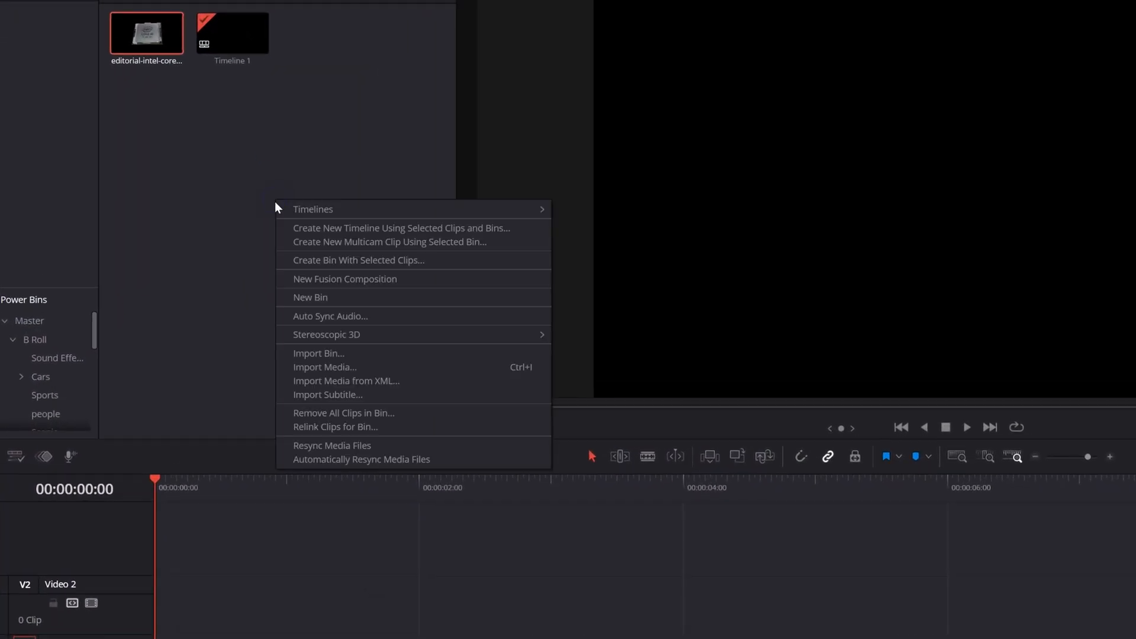
pyautogui.click(344, 279)
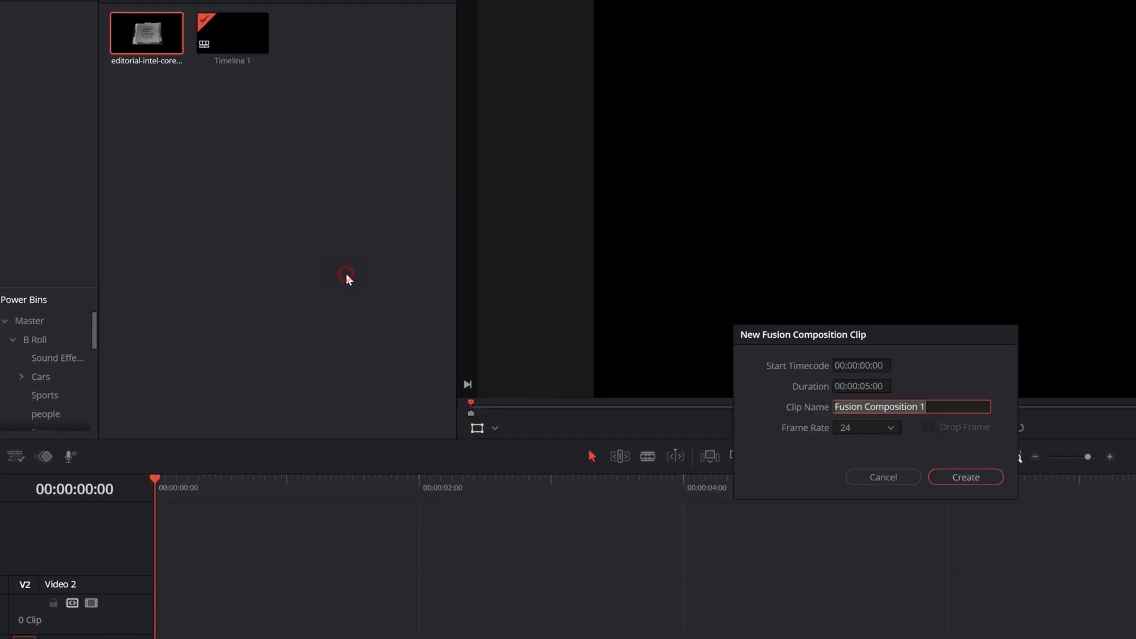
pyautogui.write('Circ')
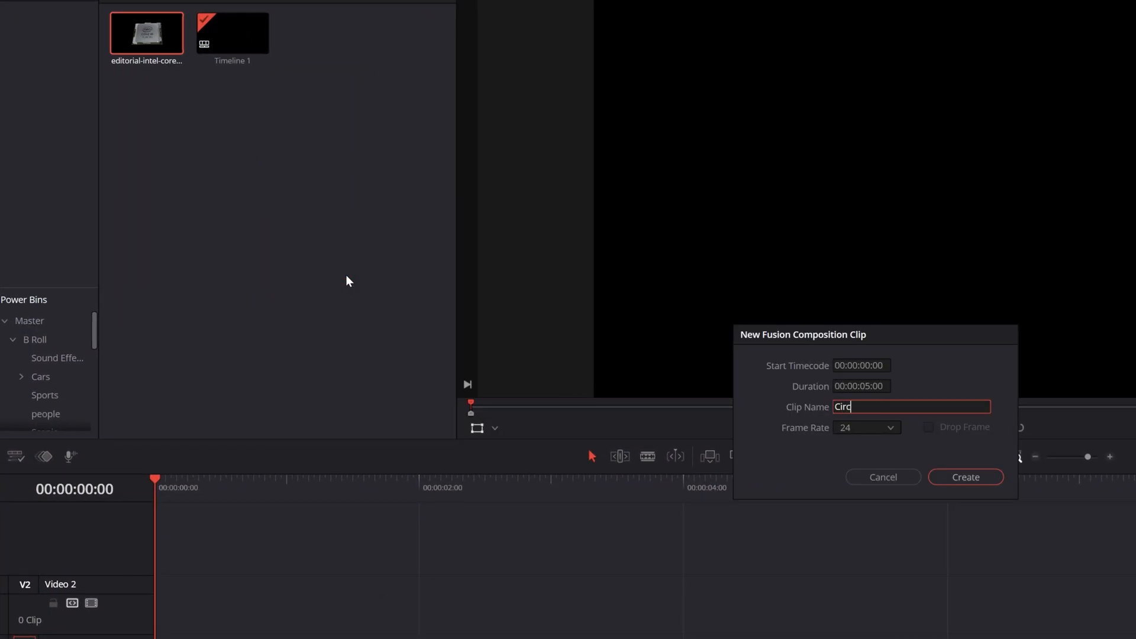
pyautogui.click(965, 477)
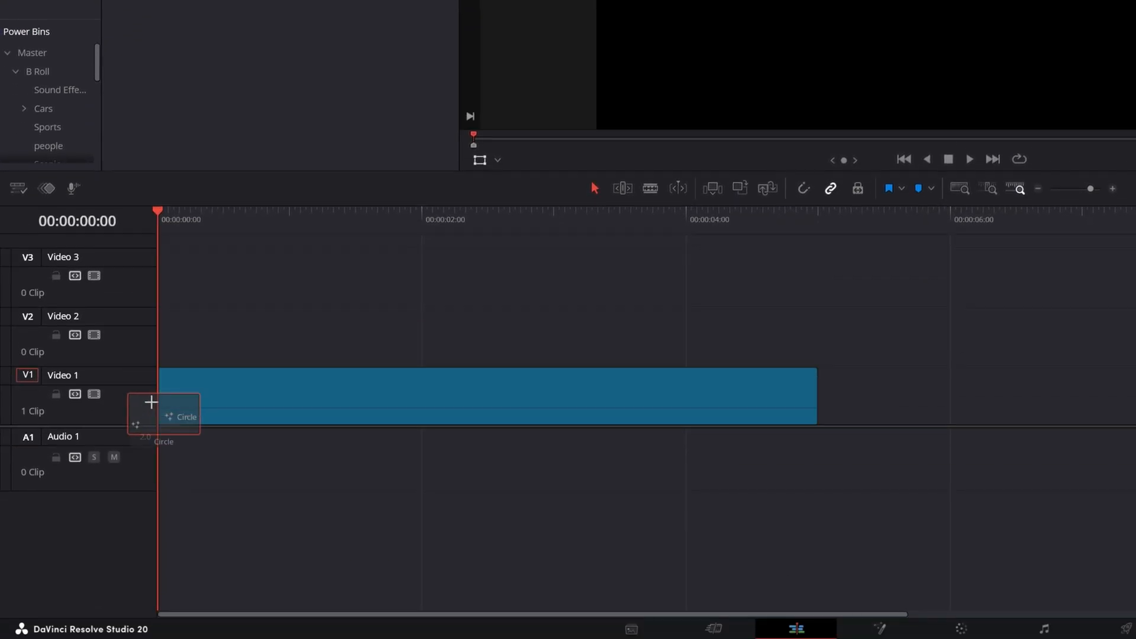
# In the Fusion page, add a Background node feeding MediaOut1 with alpha 0
pyautogui.click(877, 629)
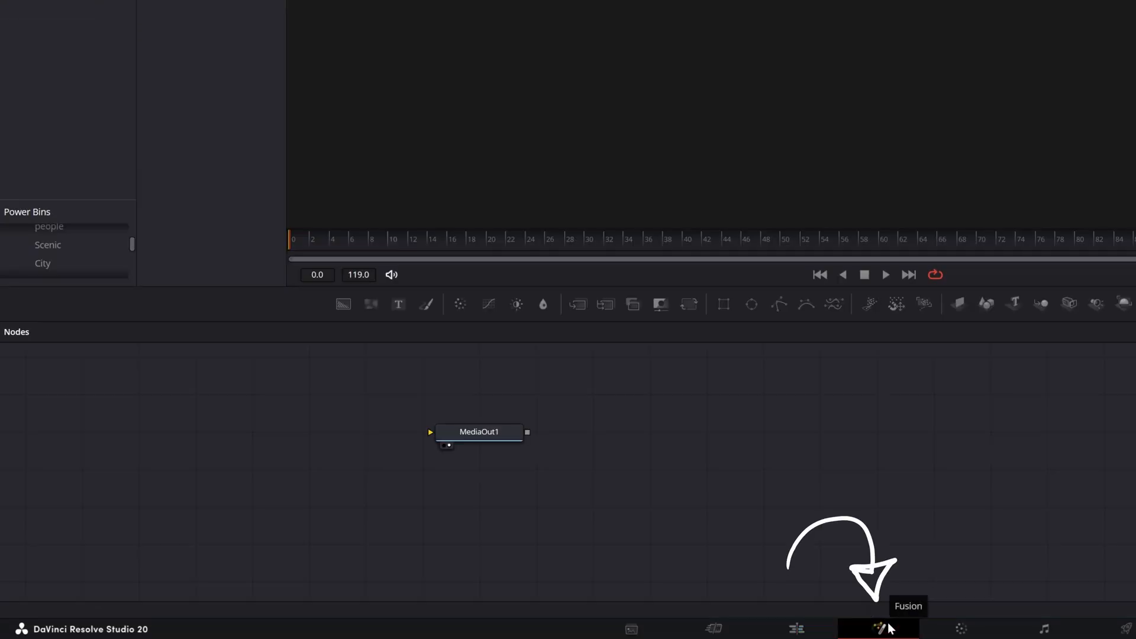
pyautogui.moveTo(478, 431); pyautogui.dragTo(818, 460)
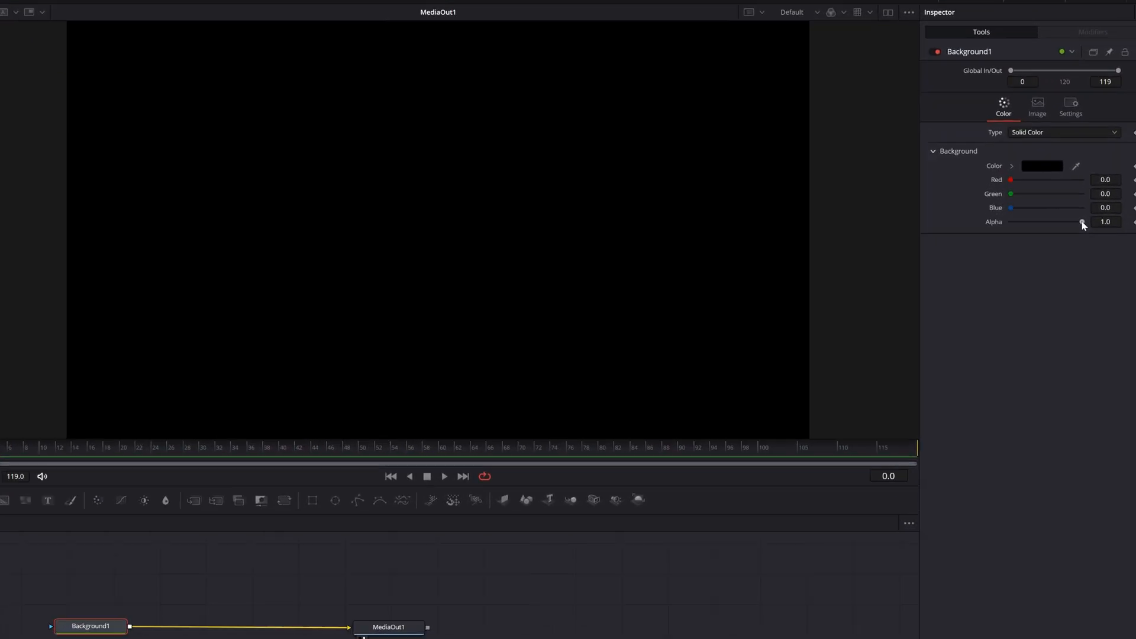
pyautogui.moveTo(1083, 221); pyautogui.dragTo(972, 250)
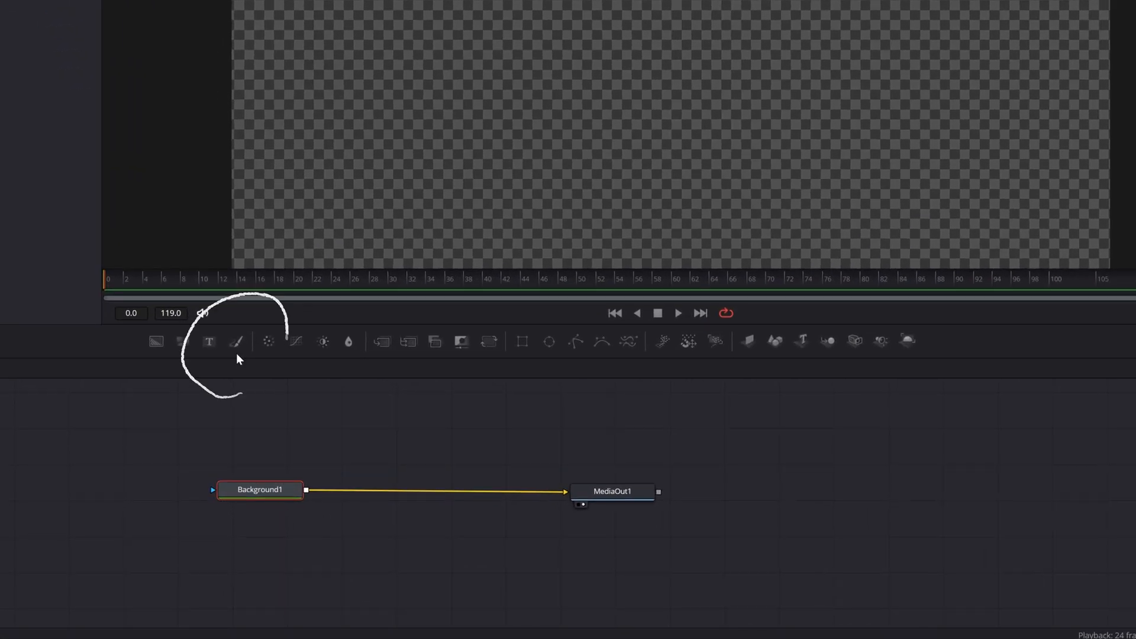
# Add a Paint node and draw a closed polyline loop with the PolylineStroke tool
pyautogui.click(236, 341)
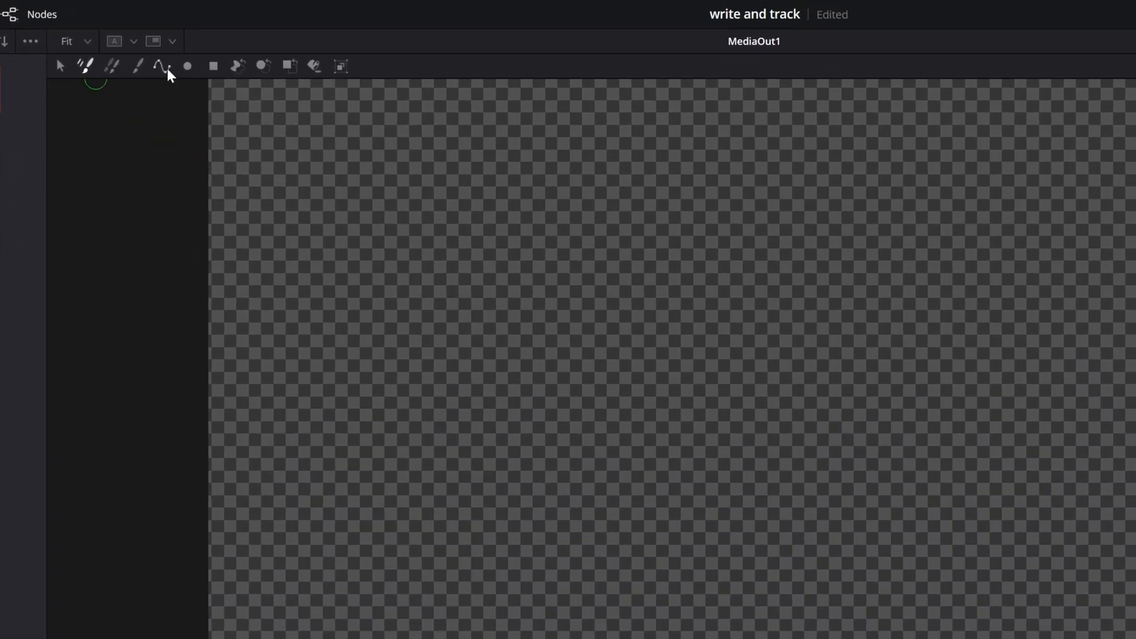
pyautogui.moveTo(164, 66)
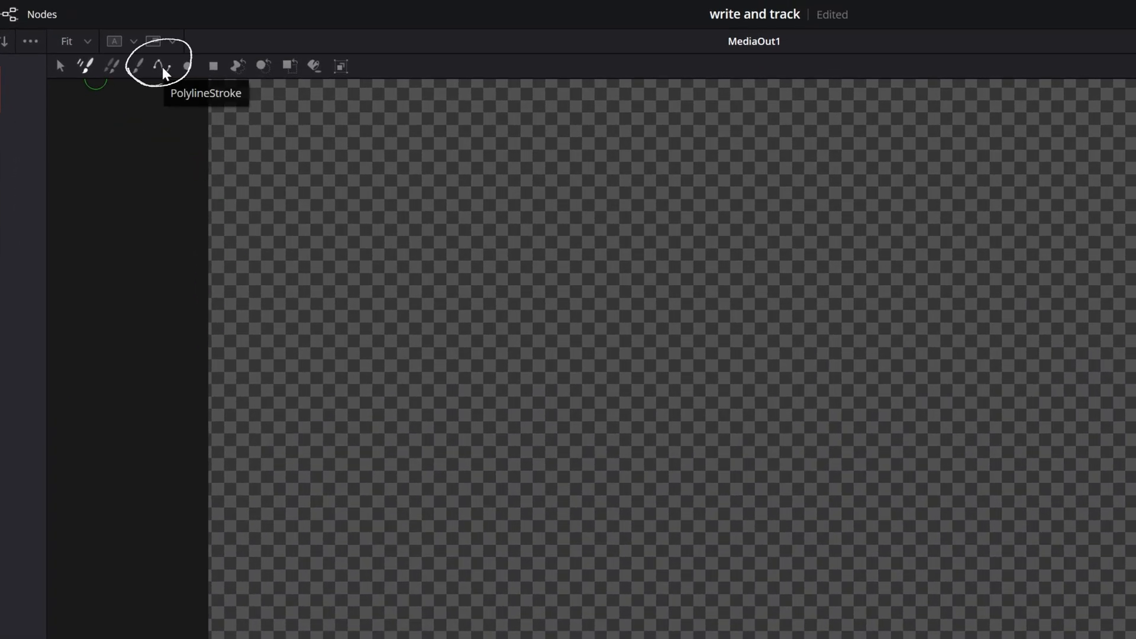
pyautogui.click(162, 66)
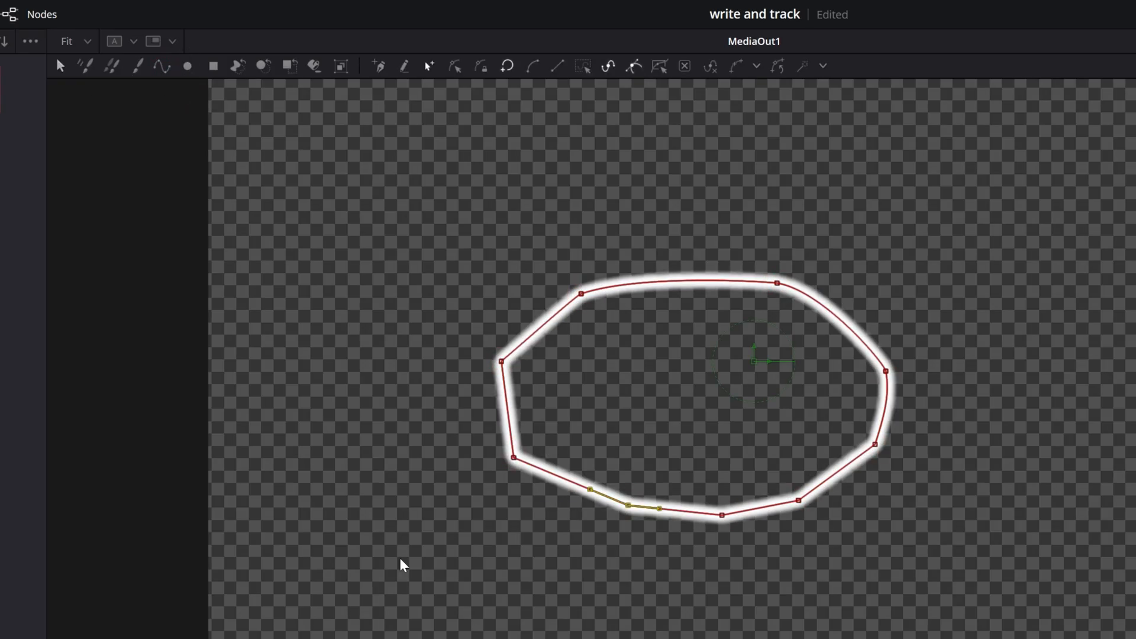
pyautogui.moveTo(448, 234)
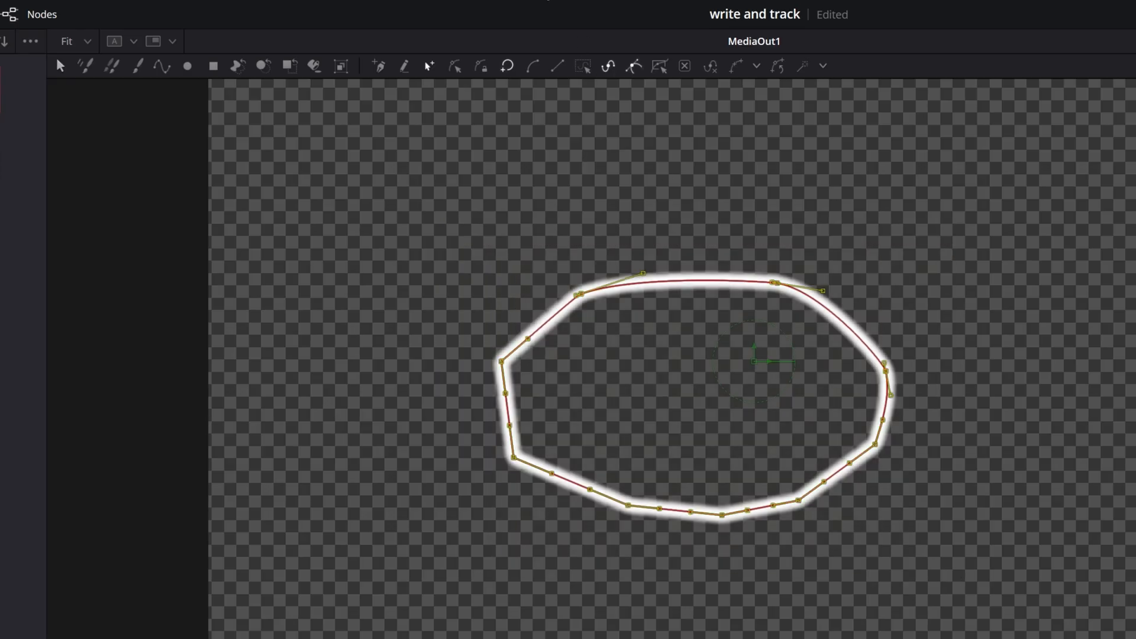
pyautogui.moveTo(530, 66)
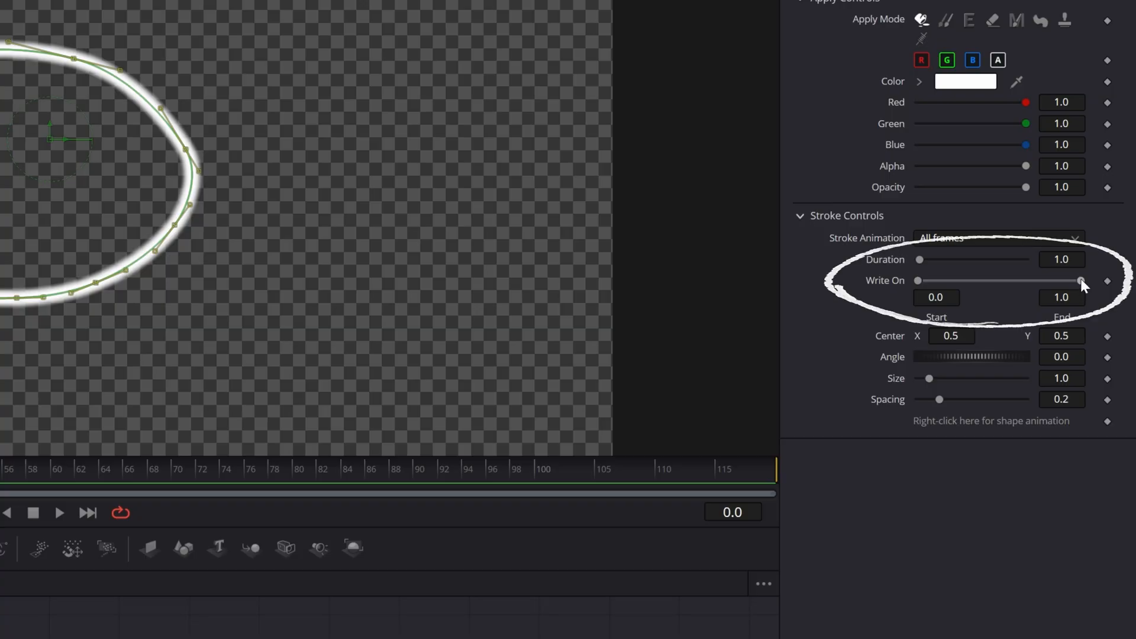
# Keyframe Write On End from 0 at frame 0 to 1 at frame 40
pyautogui.moveTo(1079, 281); pyautogui.dragTo(926, 280)
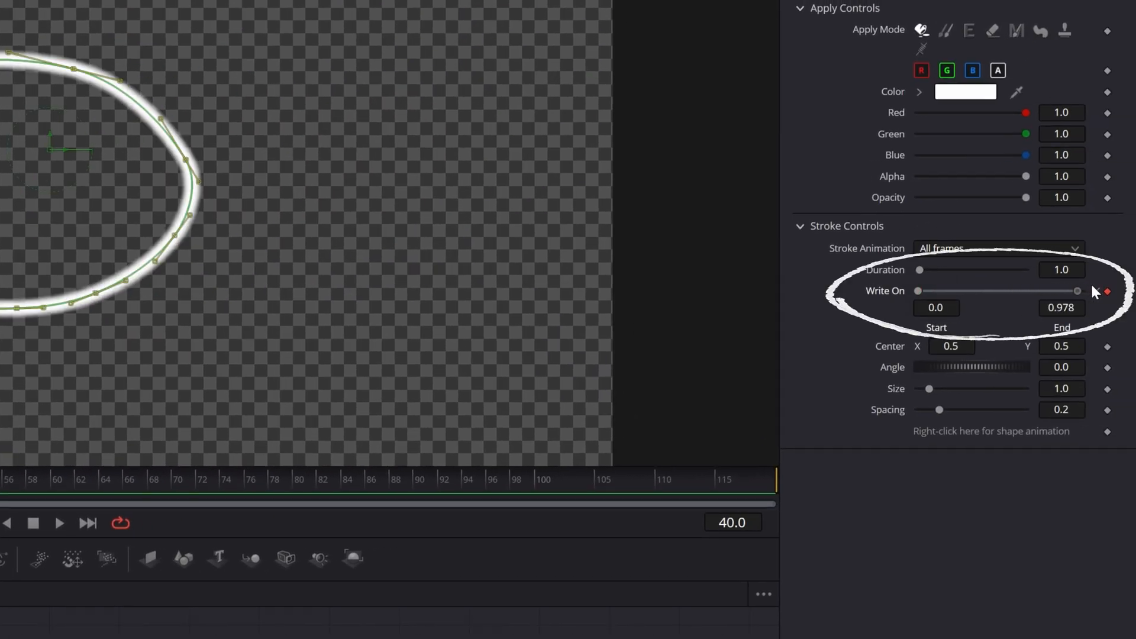
pyautogui.moveTo(1076, 291); pyautogui.dragTo(1083, 291)
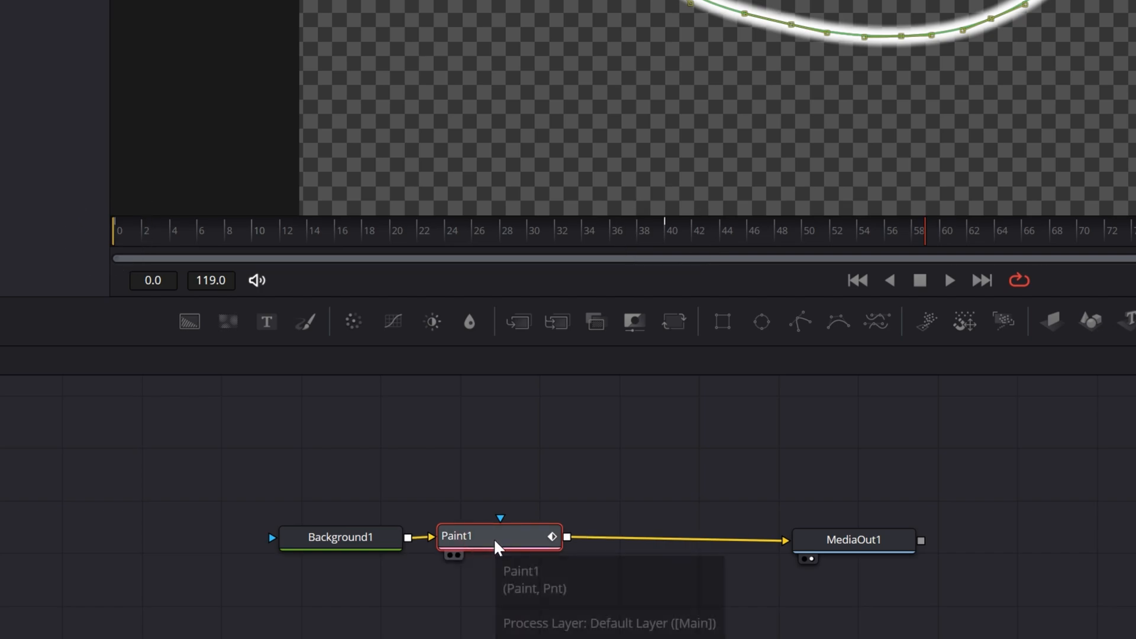
# Duplicate Paint1 as Paint1_1 between Paint1 and MediaOut1
pyautogui.press('ctrl+c')
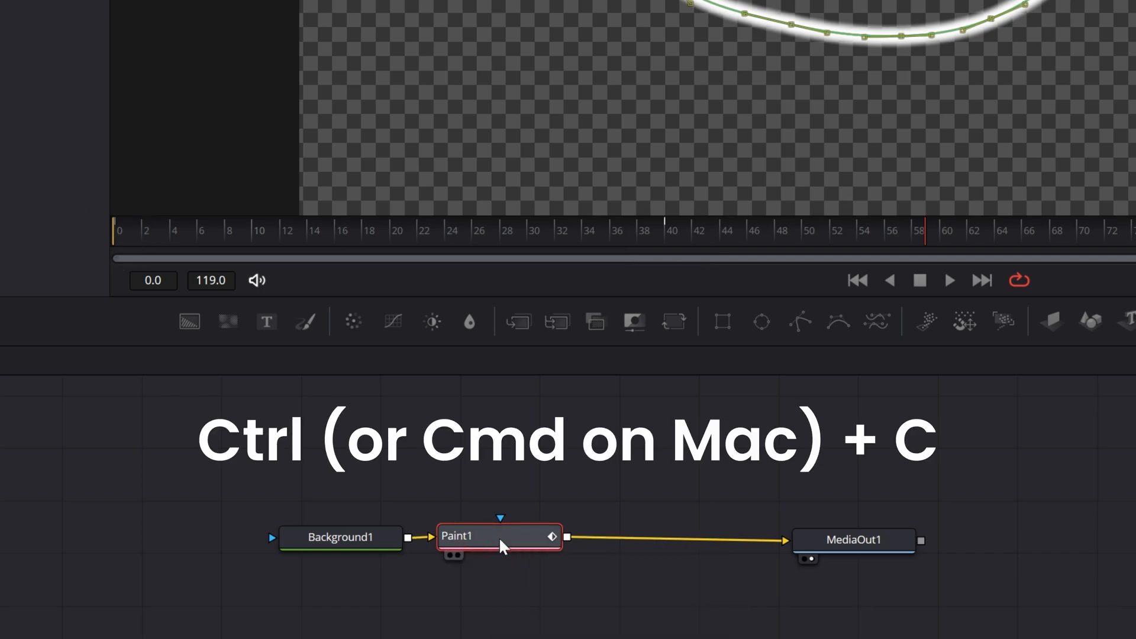
pyautogui.press('ctrl+v')
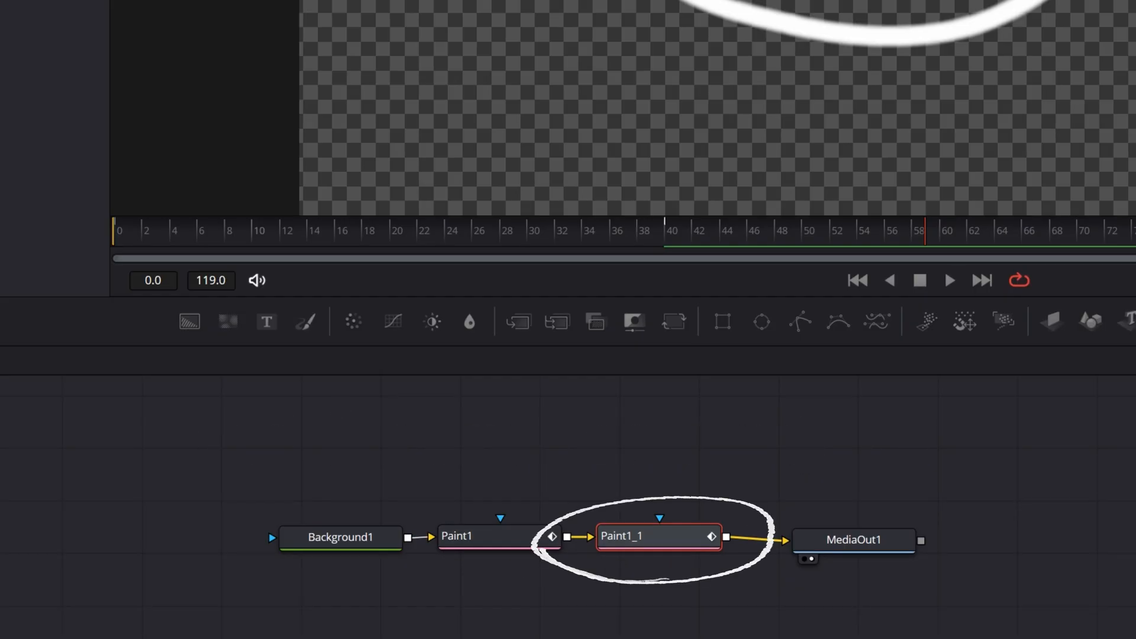
# Set Paint1_1's stroke brush to the hand with pencil image clip and enlarge its size
pyautogui.click(1029, 49)
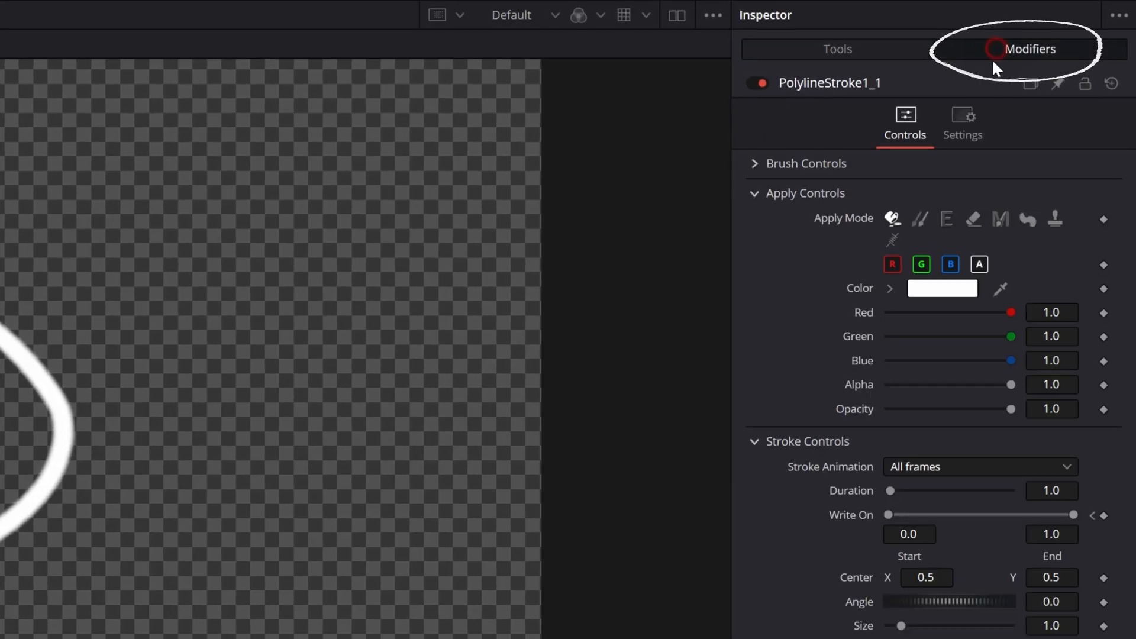
pyautogui.click(799, 163)
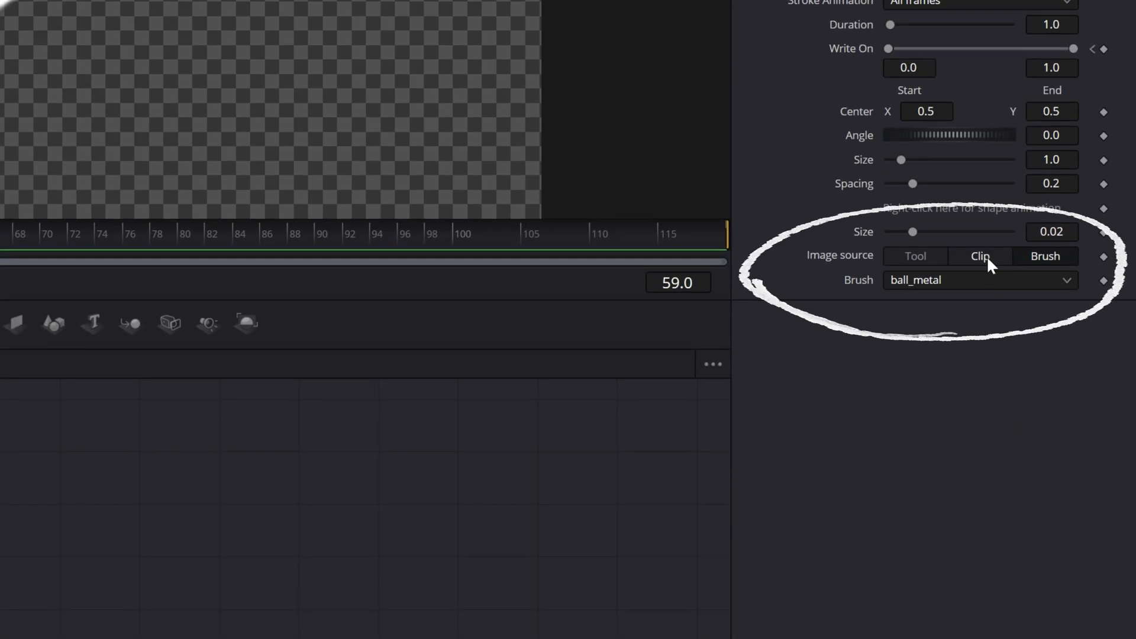
pyautogui.click(981, 256)
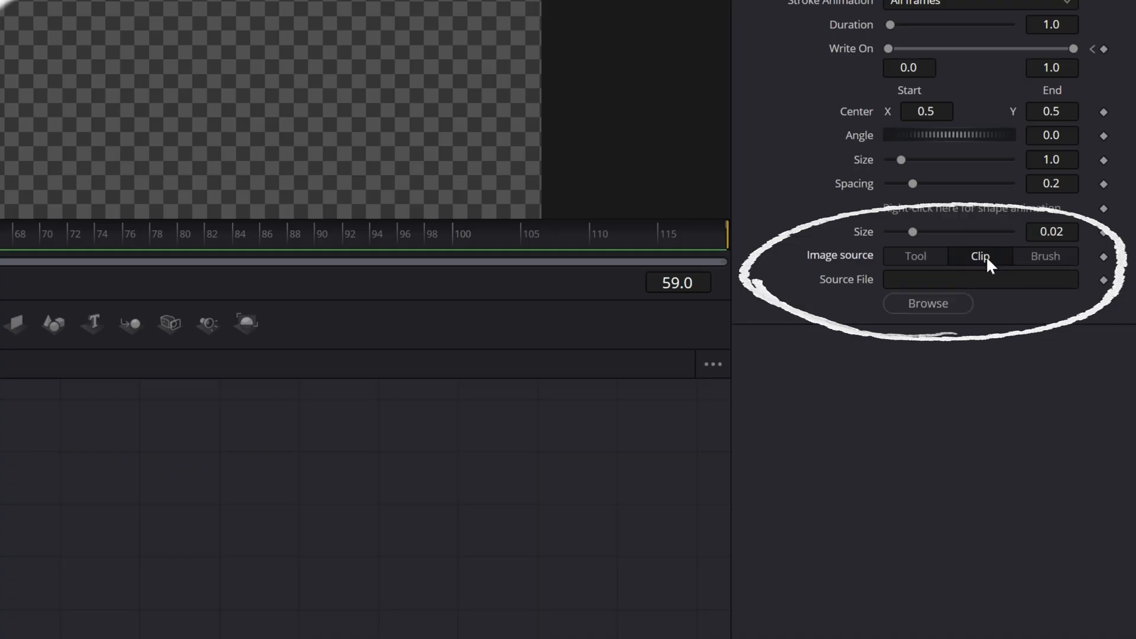
pyautogui.click(928, 303)
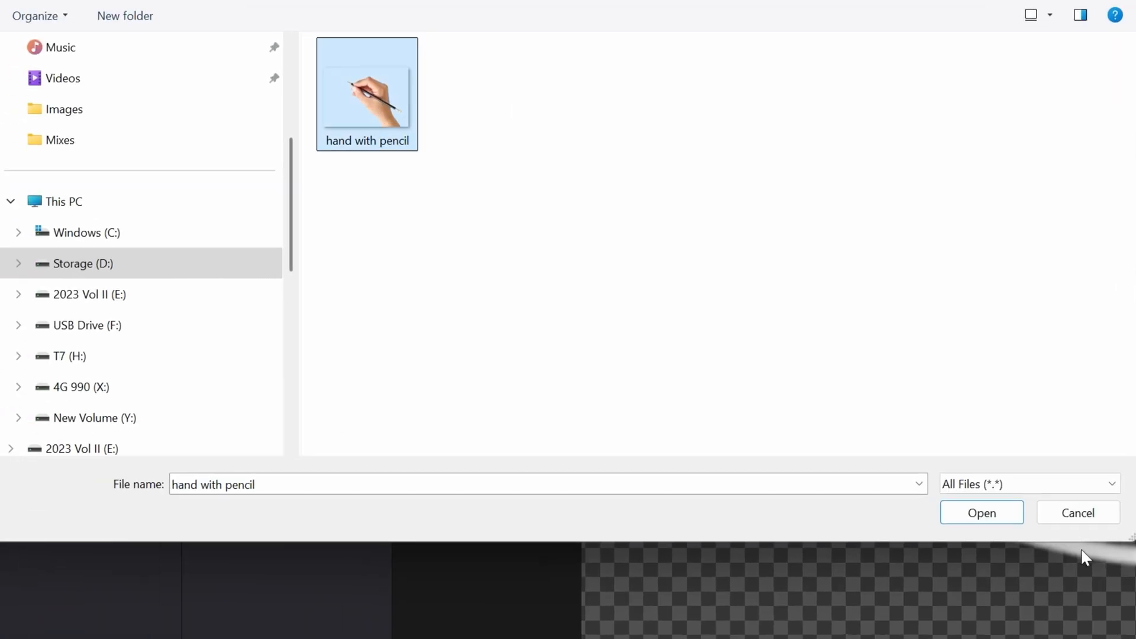
pyautogui.click(982, 512)
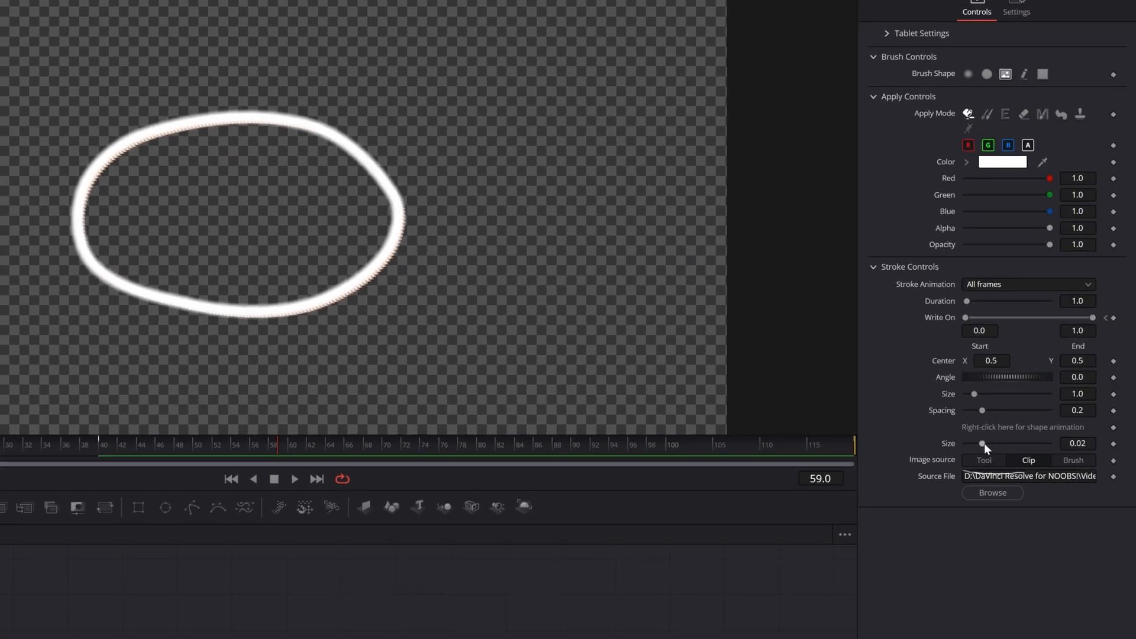
pyautogui.moveTo(983, 444); pyautogui.dragTo(1044, 444)
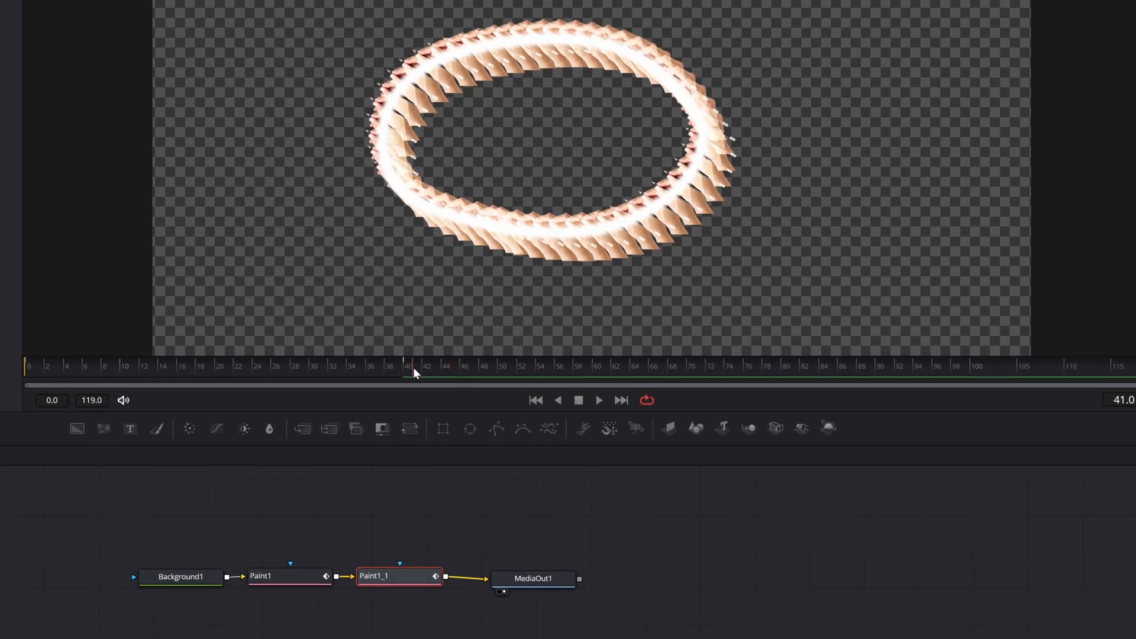
# Set Write On End 0.001 and Spacing 0, then adjust Write On Start for a single travelling hand
pyautogui.moveTo(410, 365); pyautogui.dragTo(86, 366)
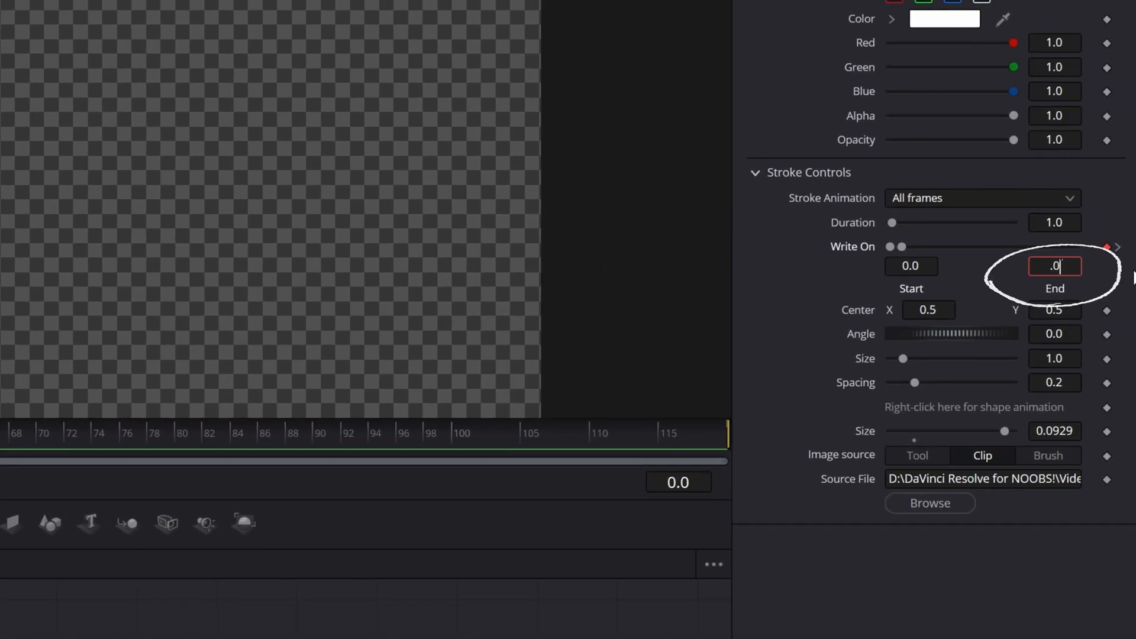
pyautogui.write('0.001')
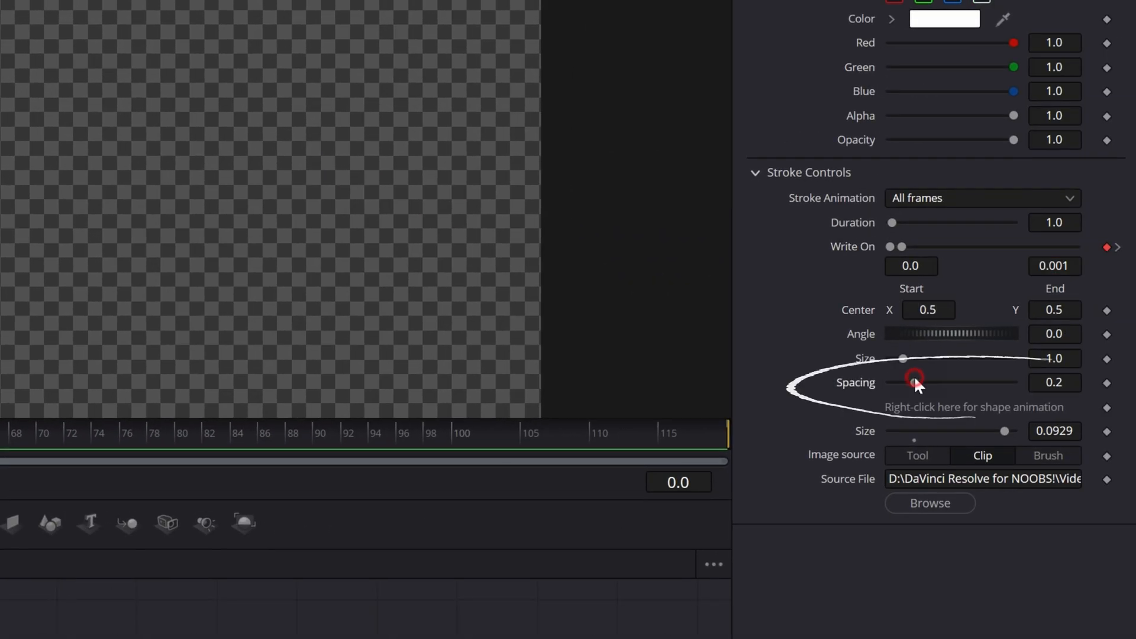
pyautogui.moveTo(915, 382); pyautogui.dragTo(889, 382)
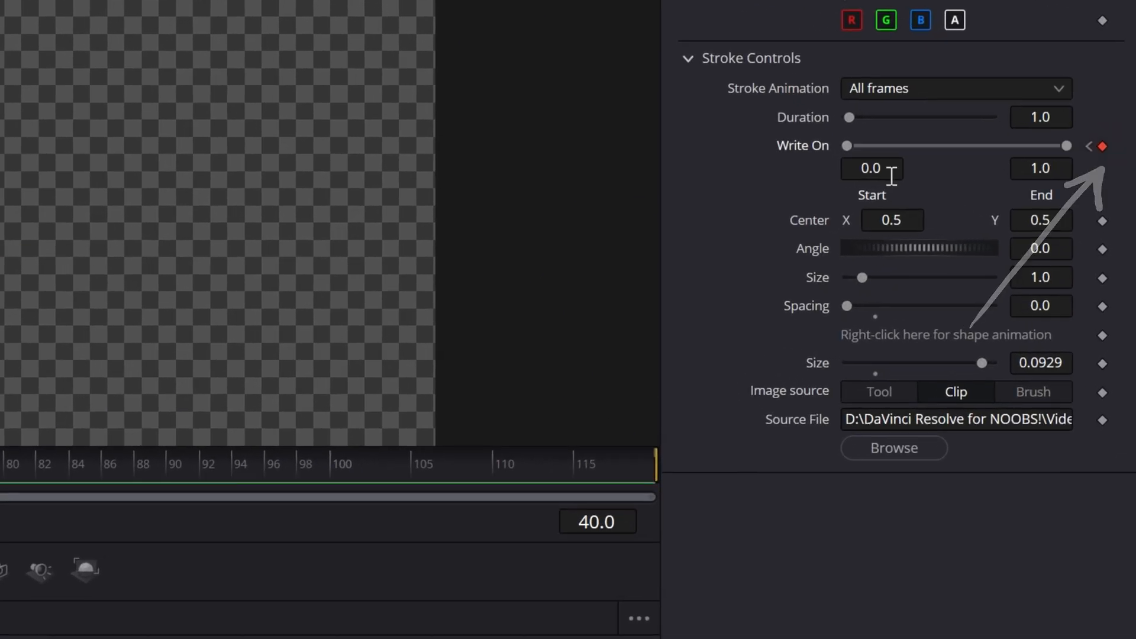
pyautogui.click(870, 167)
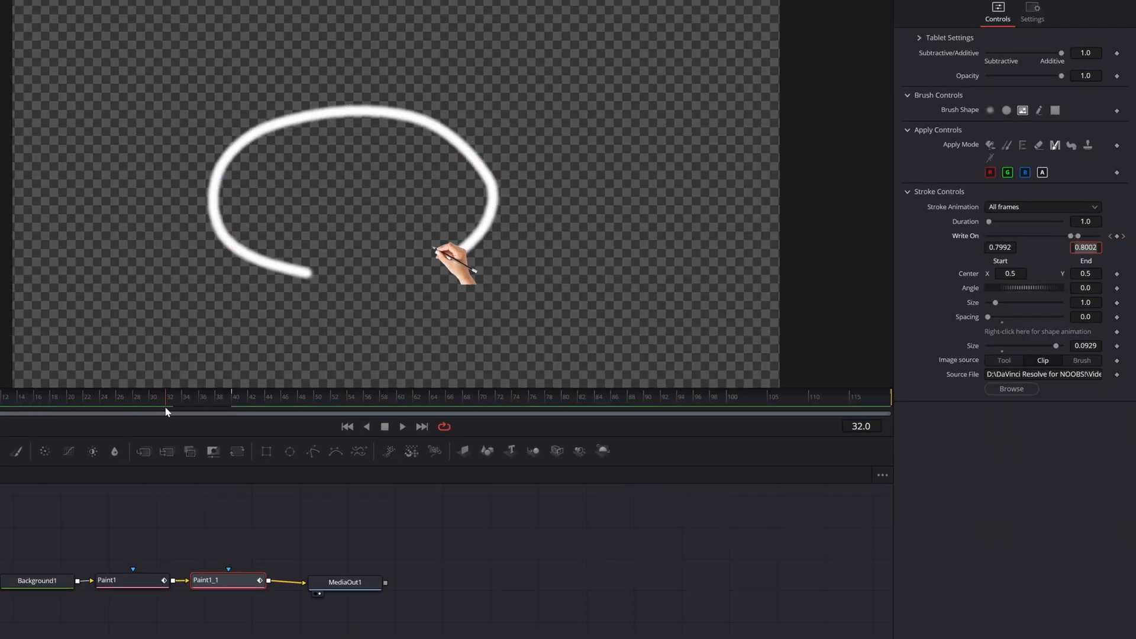
# At a mid-stroke frame, set the hand stroke Center to X 0.528, Y 0.475
pyautogui.moveTo(168, 412); pyautogui.dragTo(58, 412)
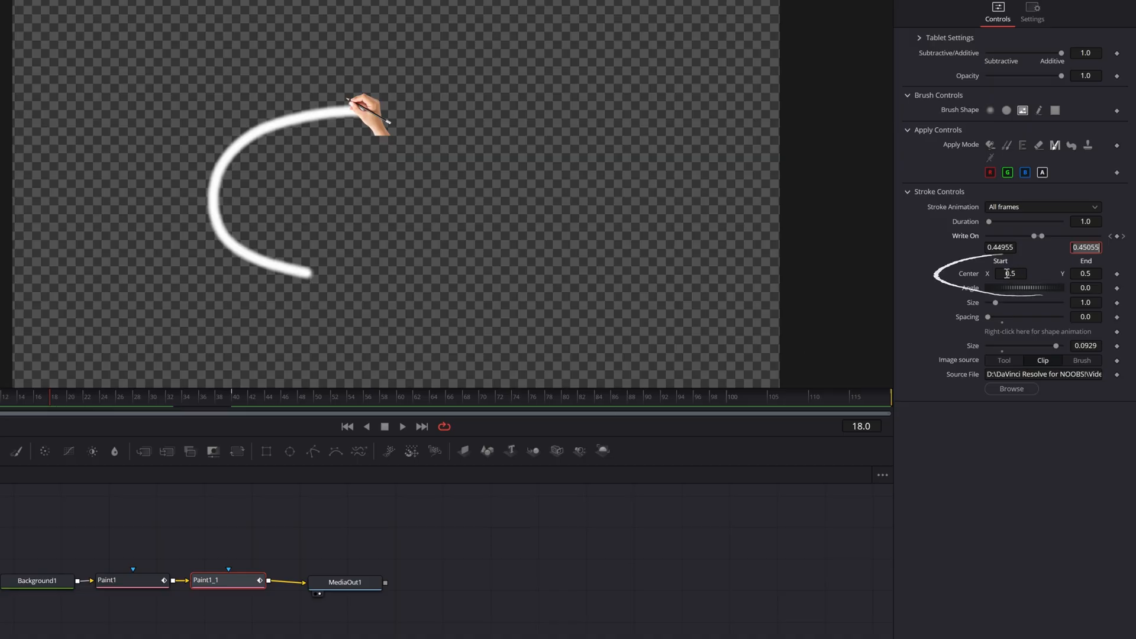
pyautogui.write('0.528')
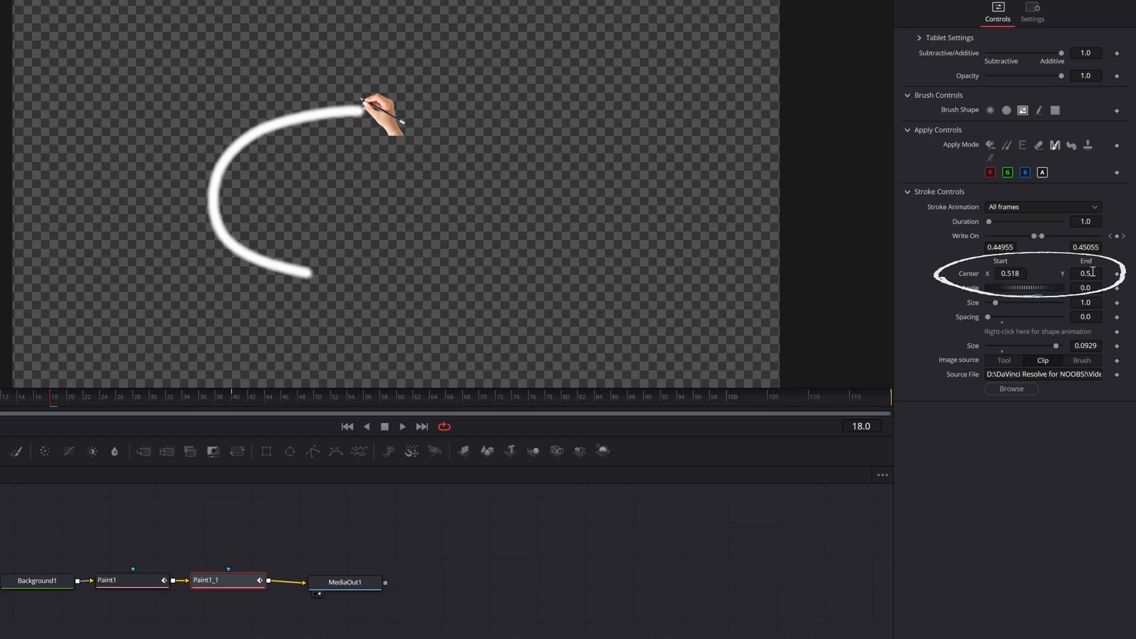
pyautogui.write('0.475')
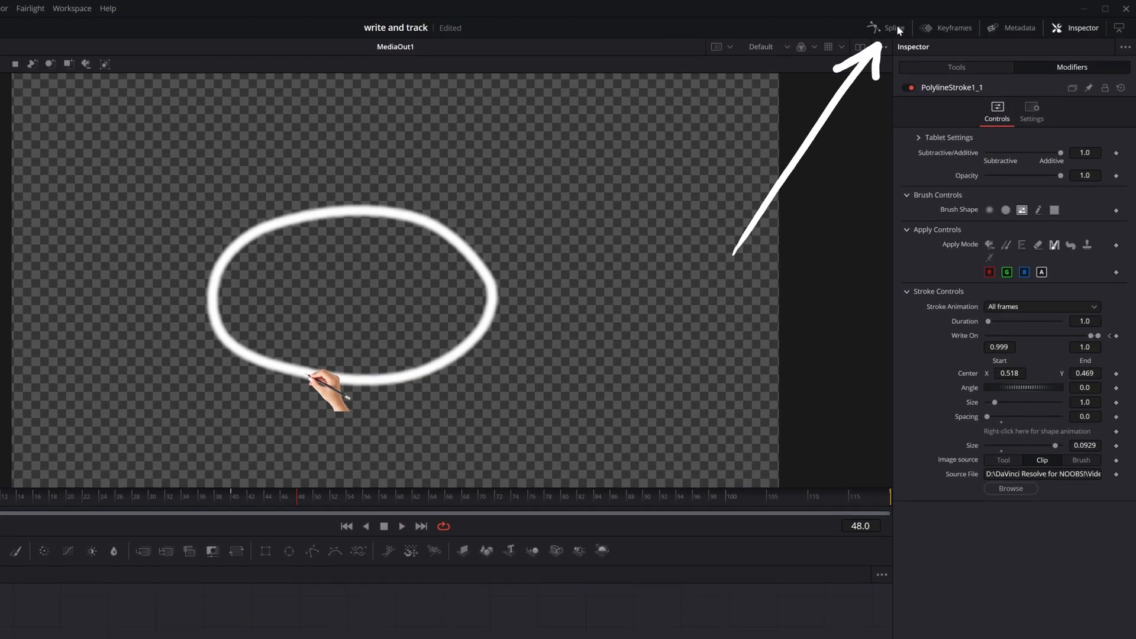
# Show both strokes' write-on curves in the spline editor, framed to fit
pyautogui.click(895, 27)
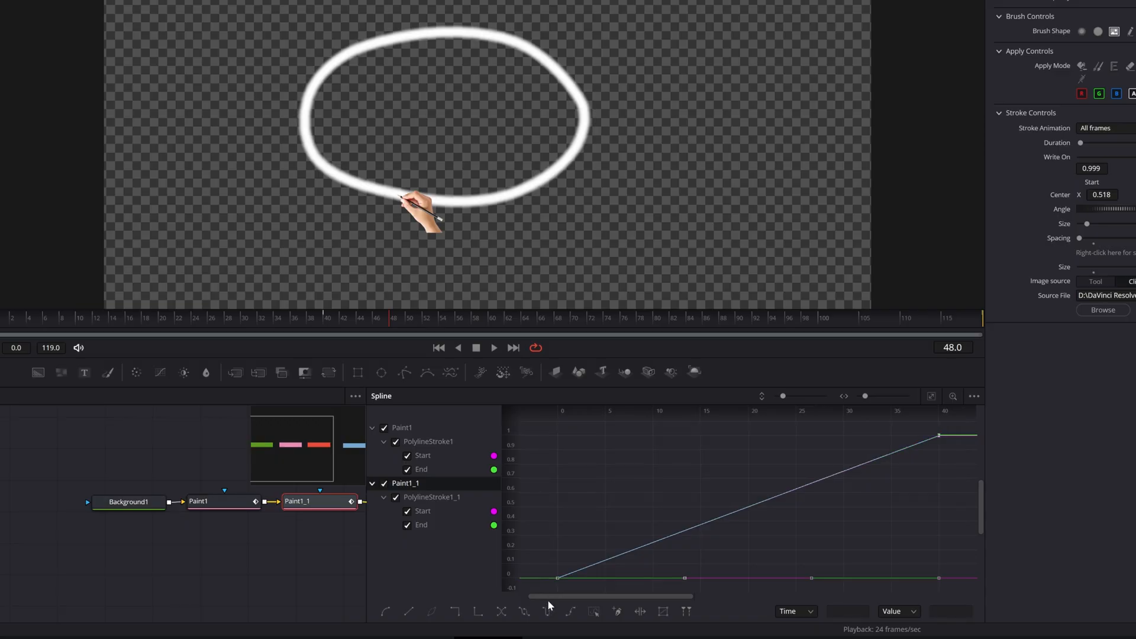
pyautogui.press('f')
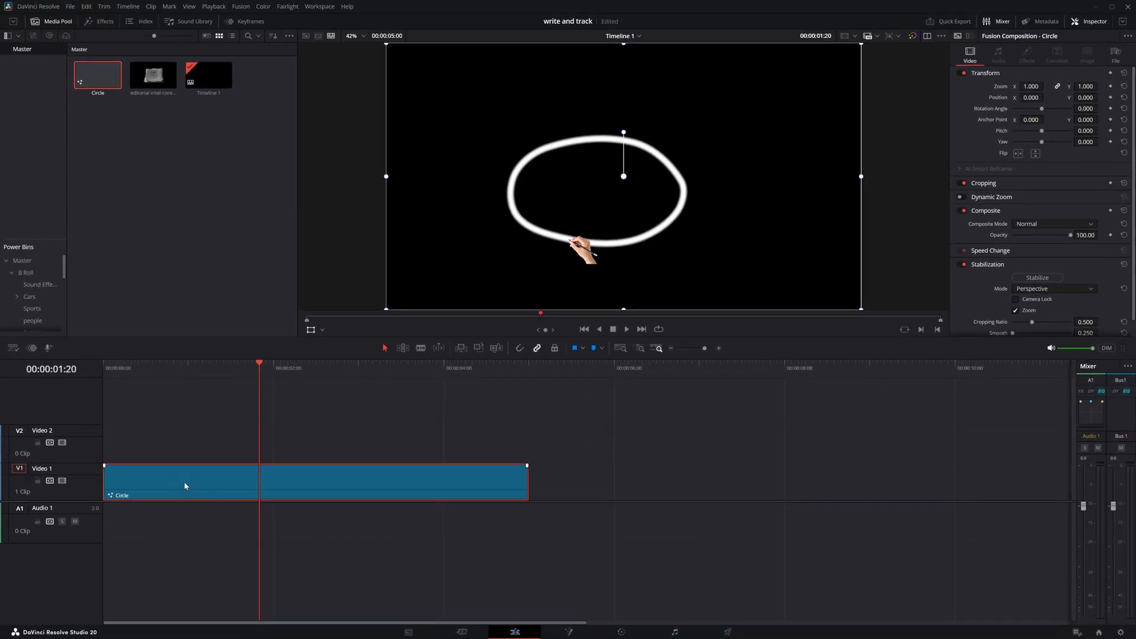
# Move Circle to V2 with the Intel CPU clip on V1 beneath, and select Circle
pyautogui.moveTo(181, 482); pyautogui.dragTo(181, 441)
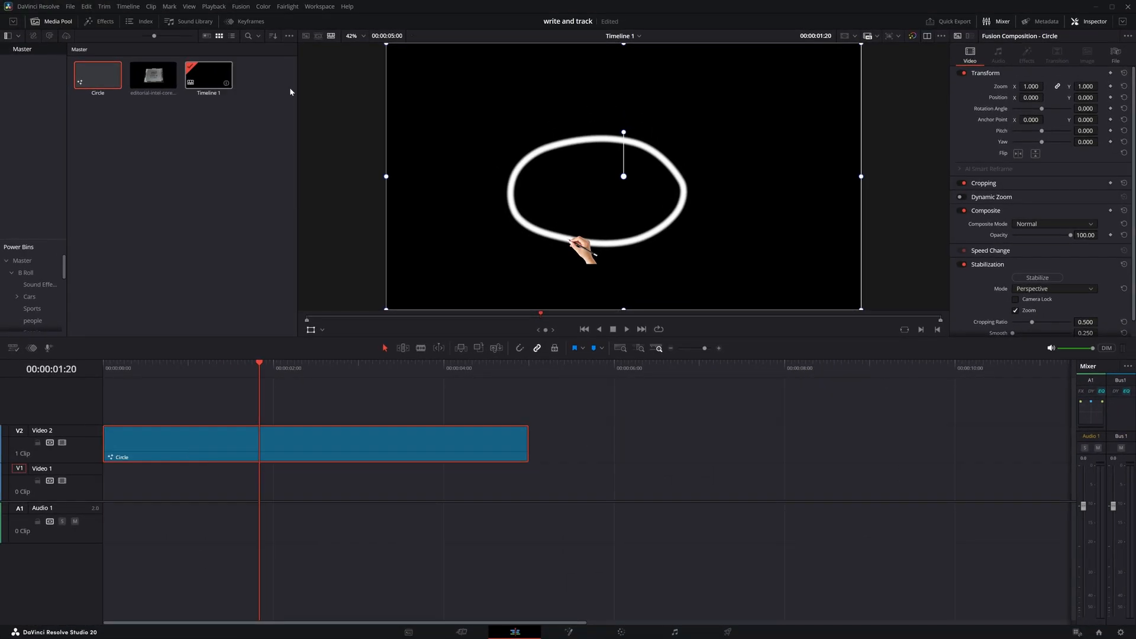
pyautogui.moveTo(153, 75); pyautogui.dragTo(144, 481)
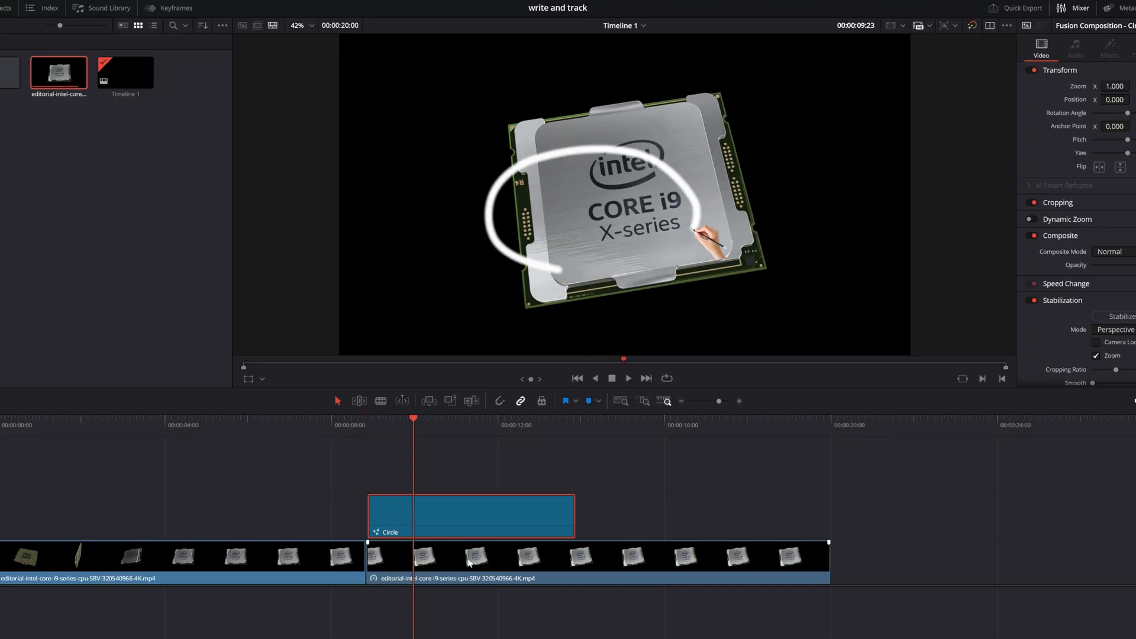
pyautogui.click(468, 515)
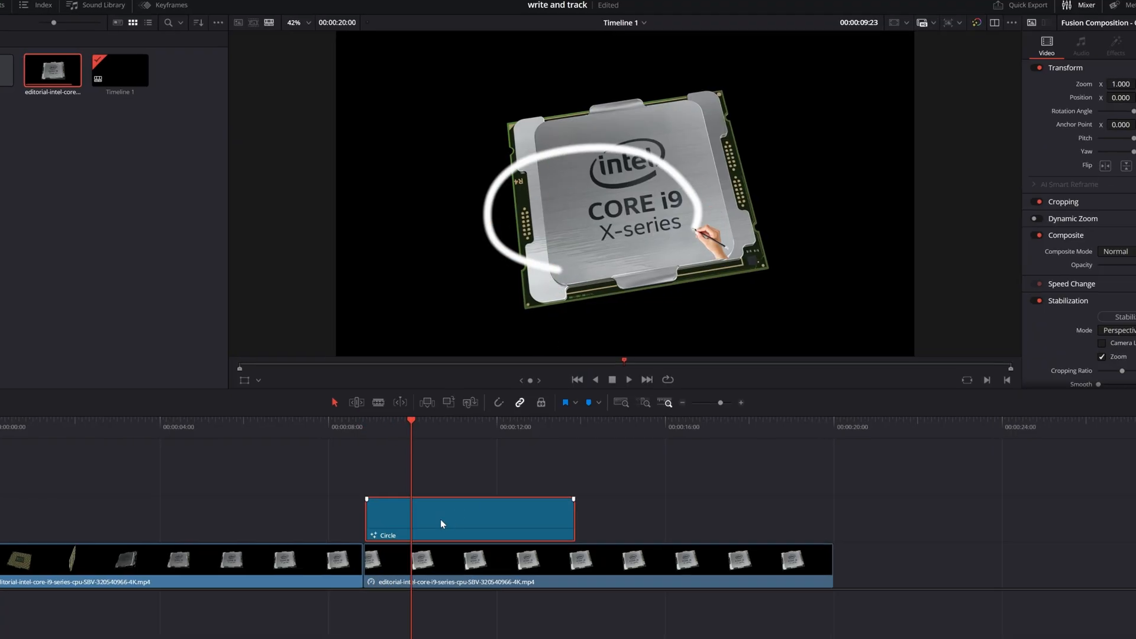
# Wrap the Circle clip in a new compound clip named circle
pyautogui.rightClick(470, 519)
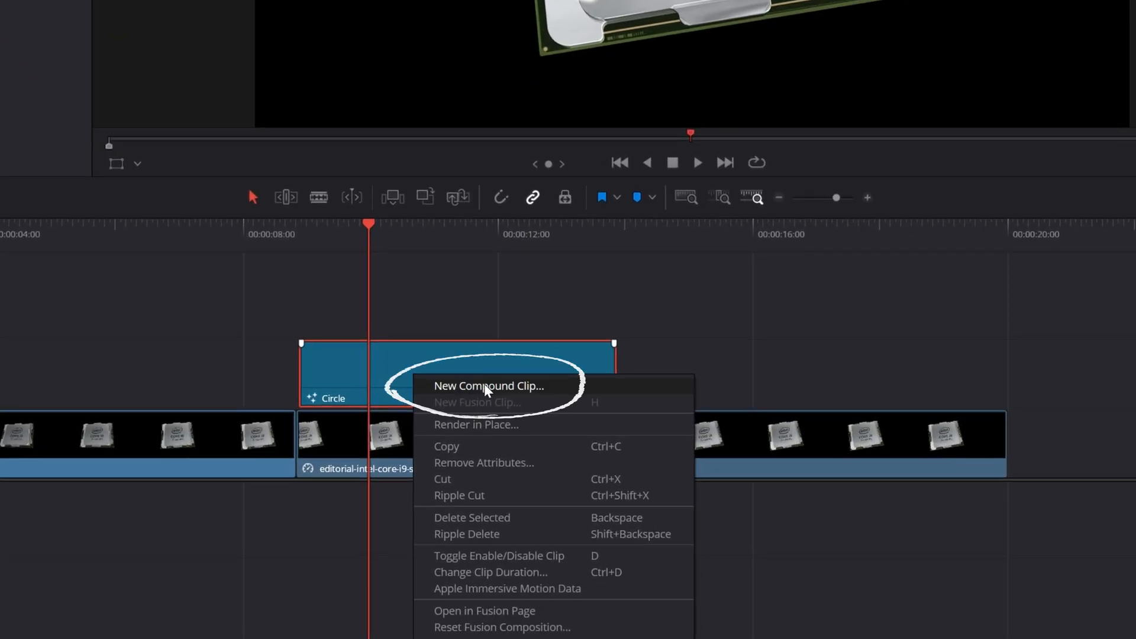
pyautogui.click(489, 386)
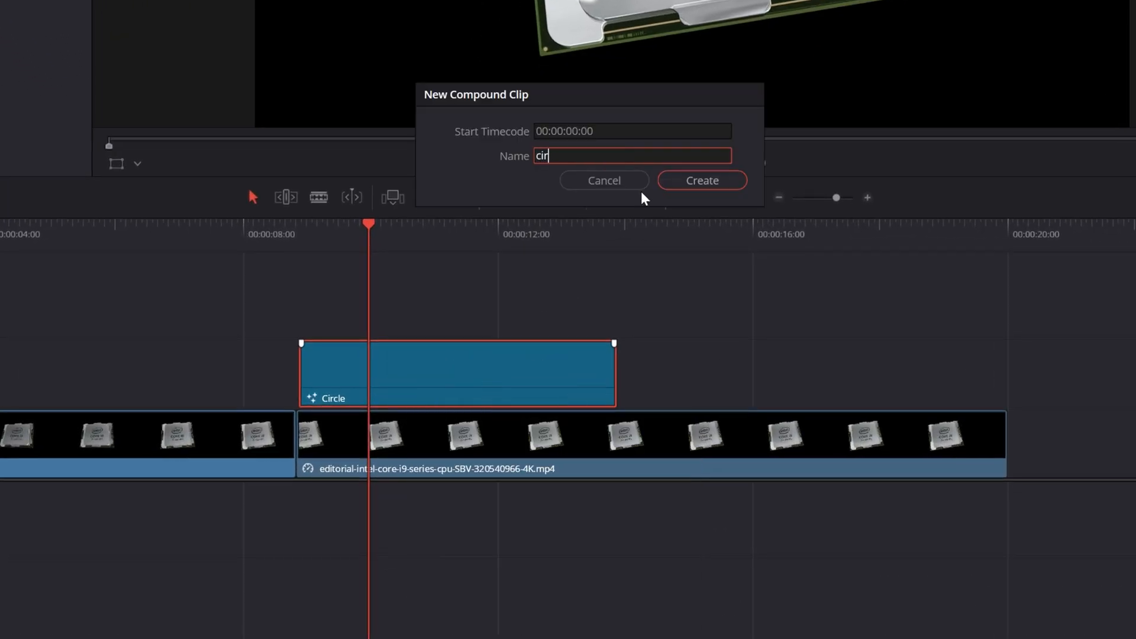
pyautogui.click(701, 180)
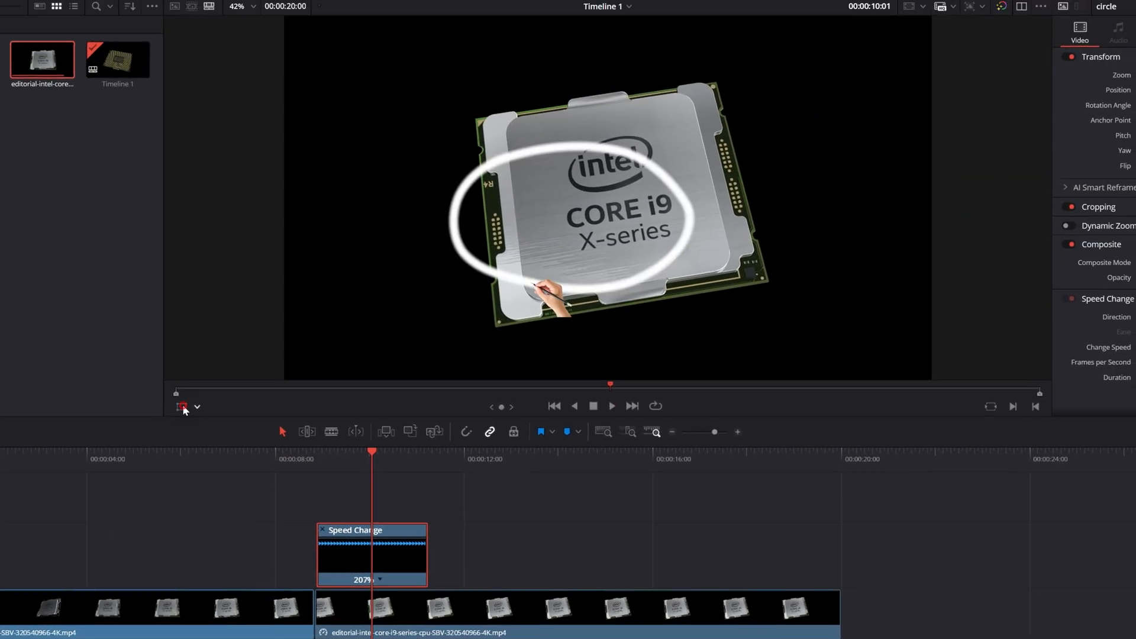
# Enable the Transform overlay so the compound clip shows resize handles in the viewer
pyautogui.click(181, 406)
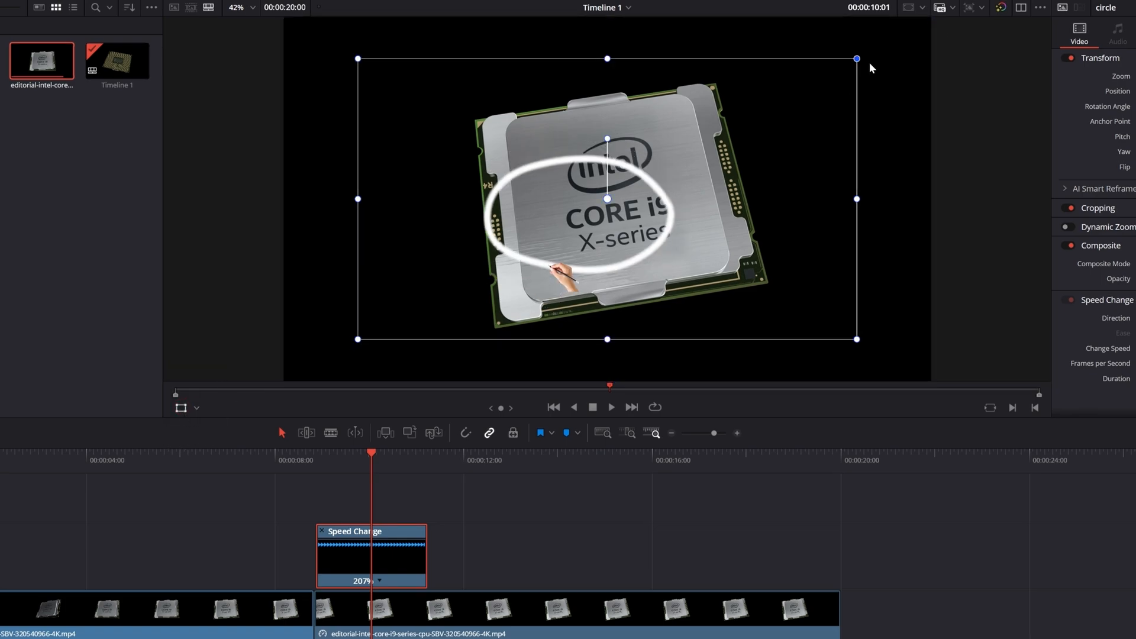